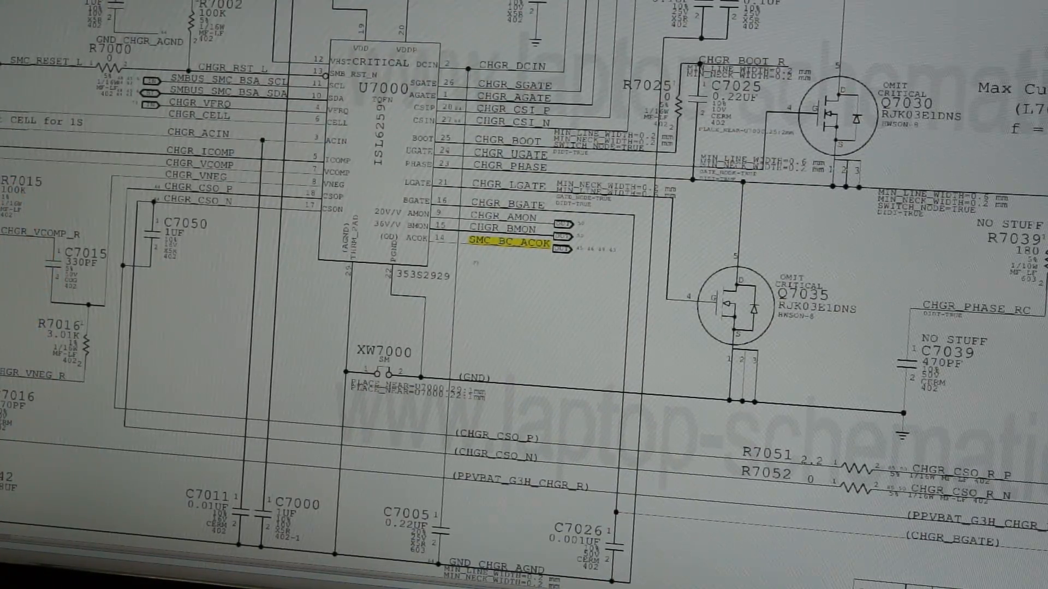
pyautogui.scroll(-3)
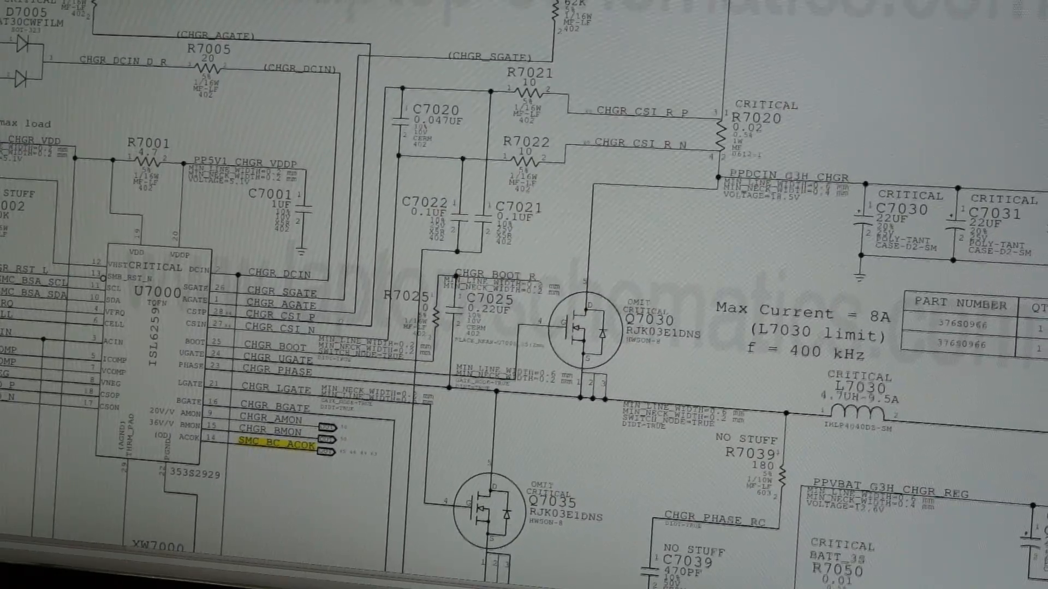
pyautogui.scroll(-3)
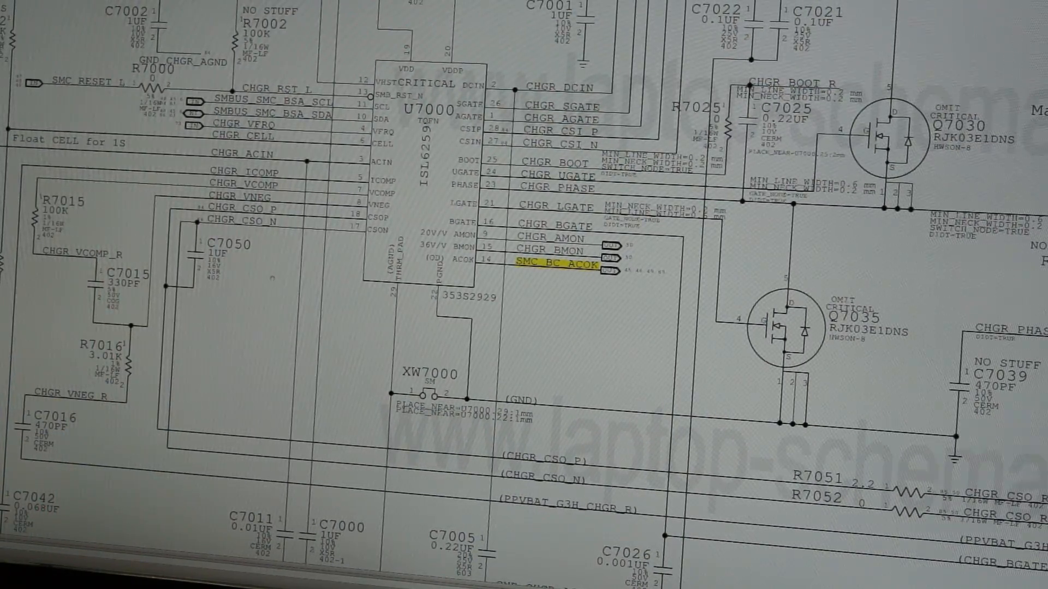
pyautogui.scroll(-3)
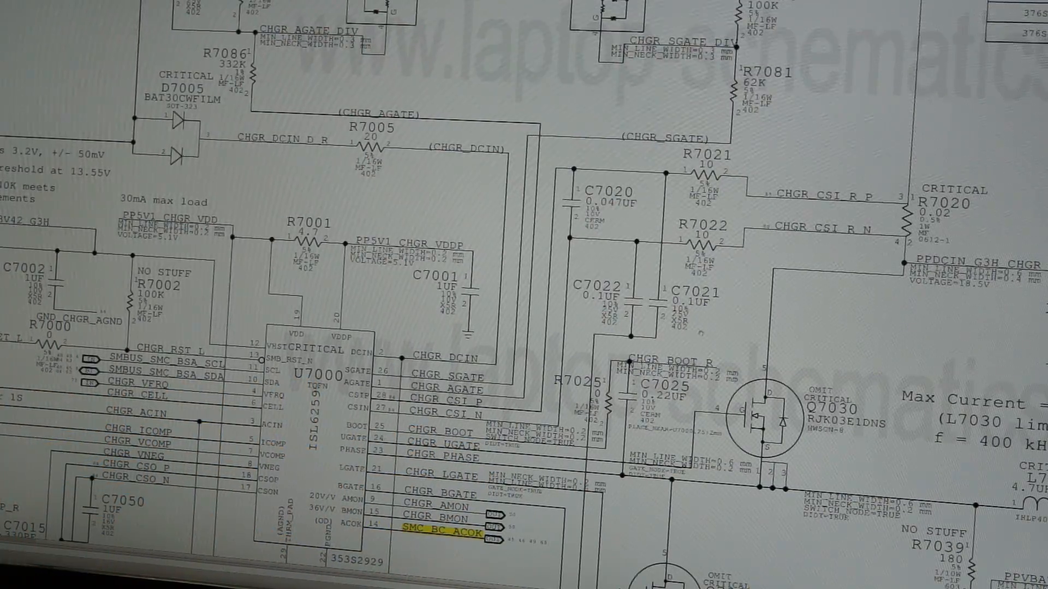
pyautogui.scroll(-3)
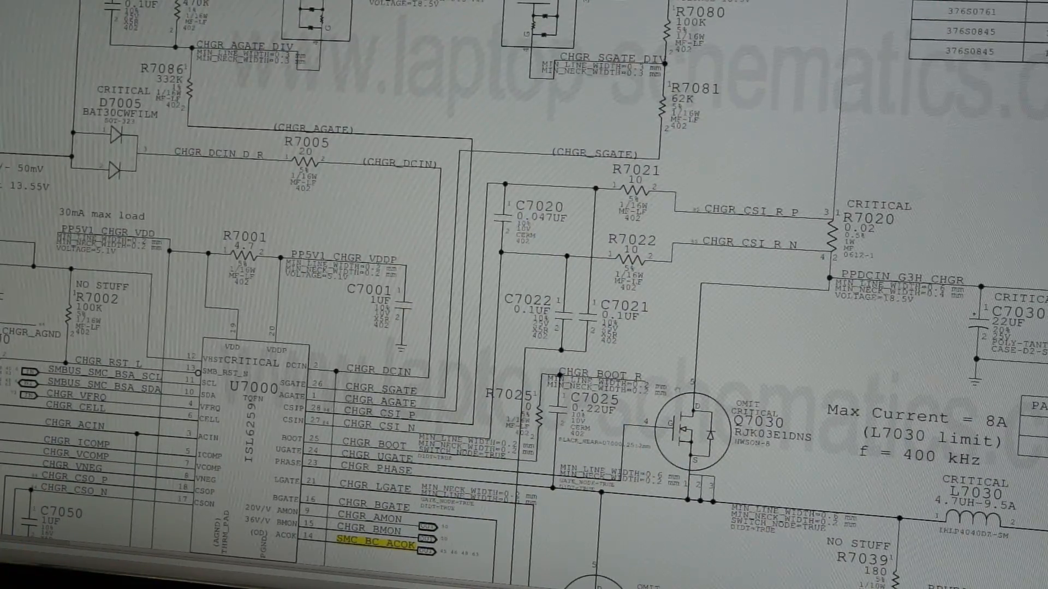
pyautogui.scroll(-3)
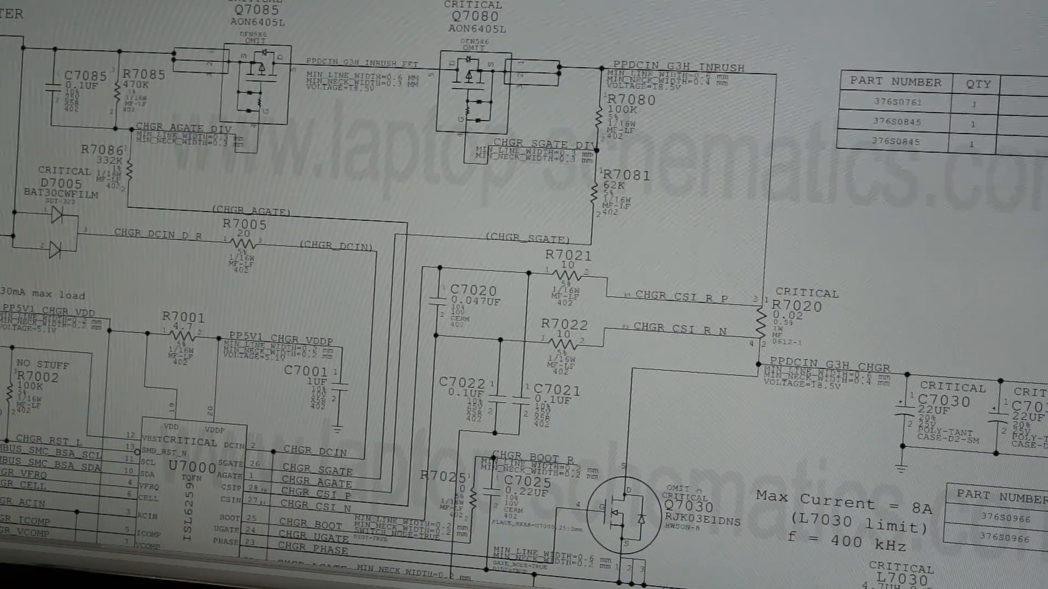
pyautogui.scroll(-3)
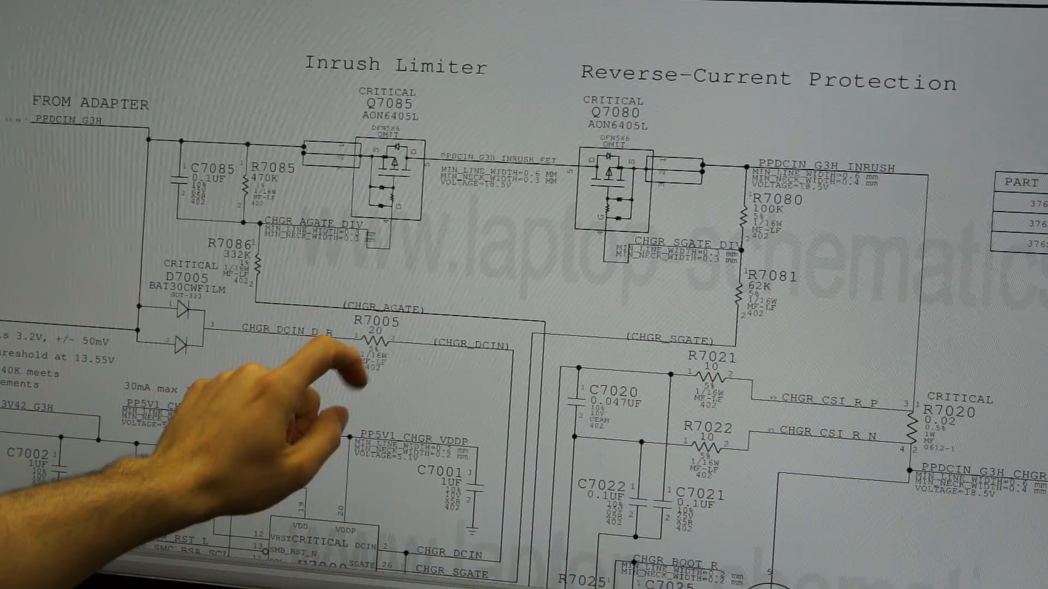
pyautogui.moveTo(255, 328)
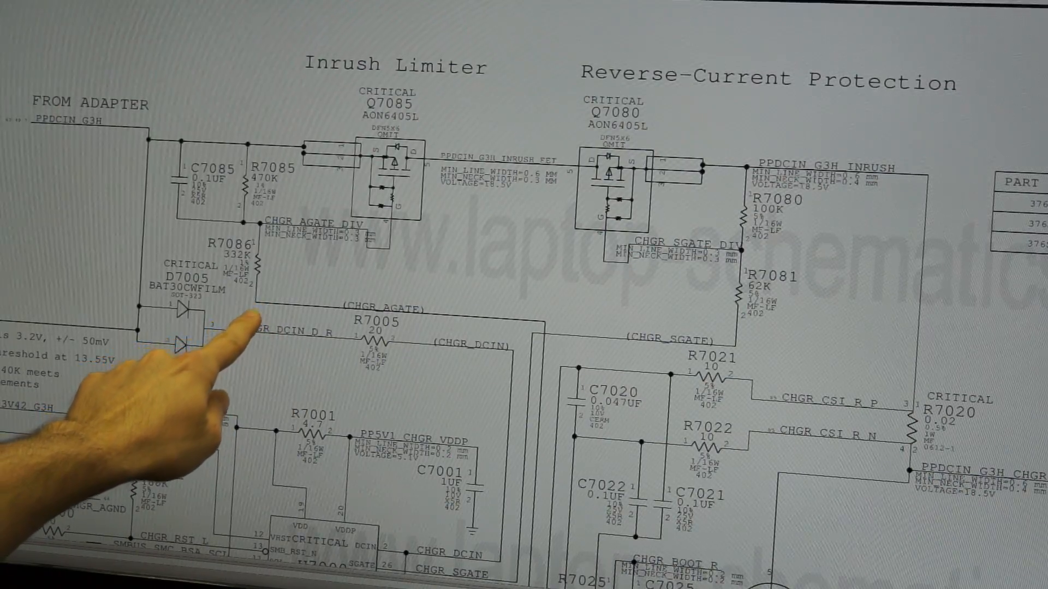
pyautogui.moveTo(381, 234)
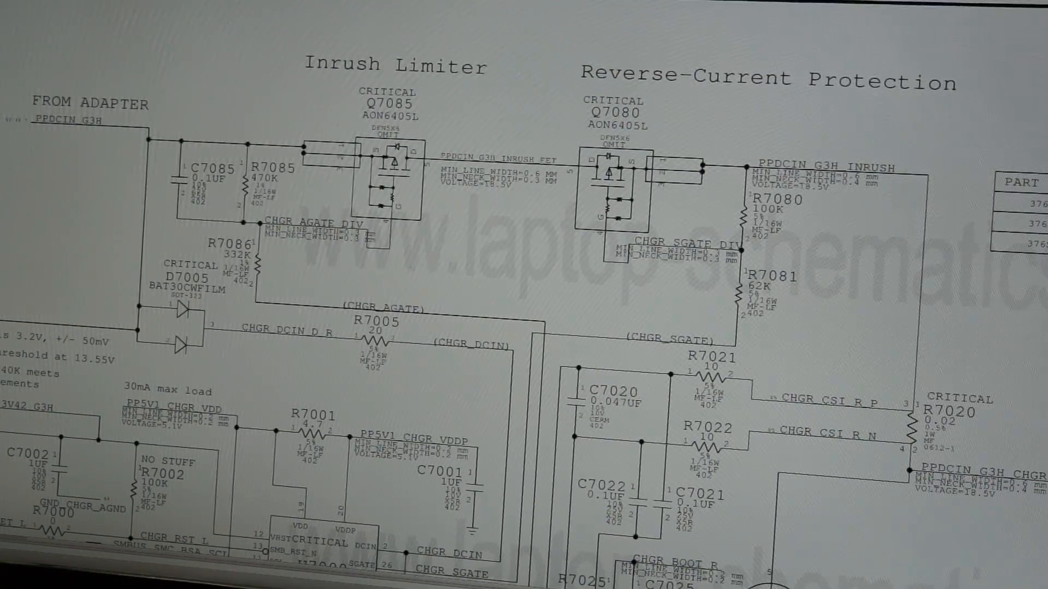
pyautogui.scroll(-3)
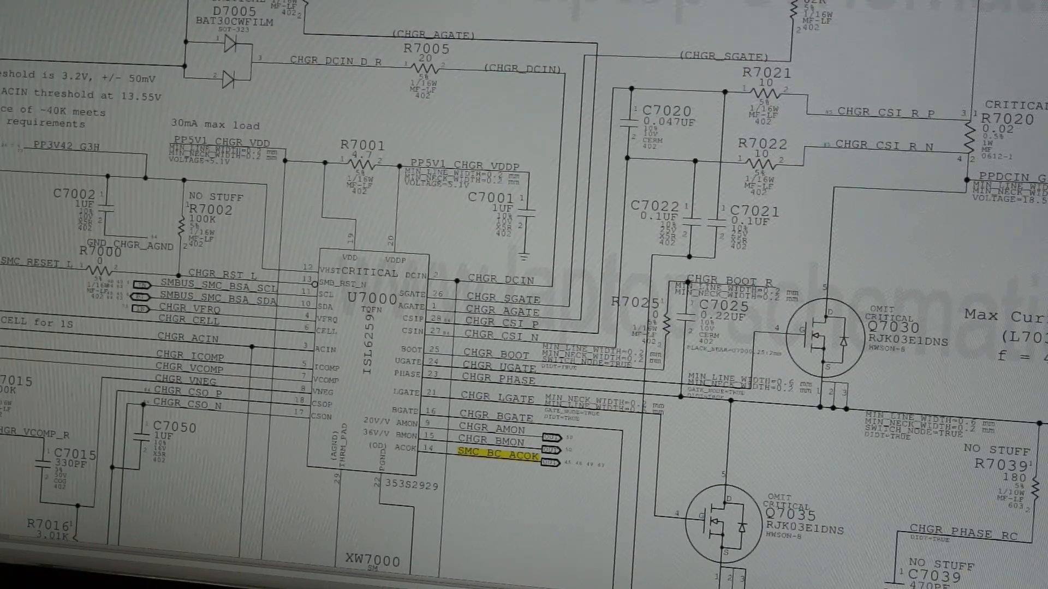